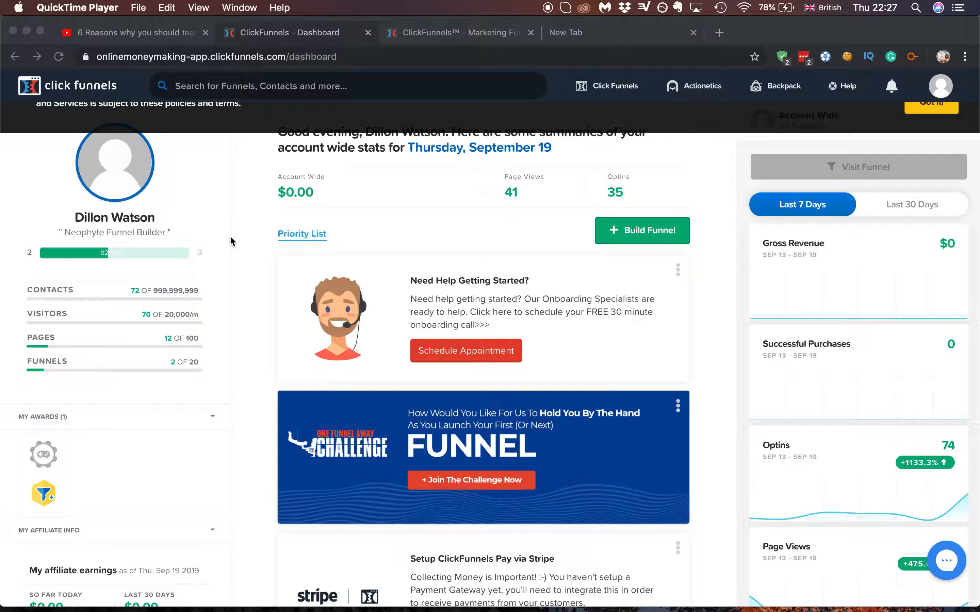
pyautogui.moveTo(432, 149)
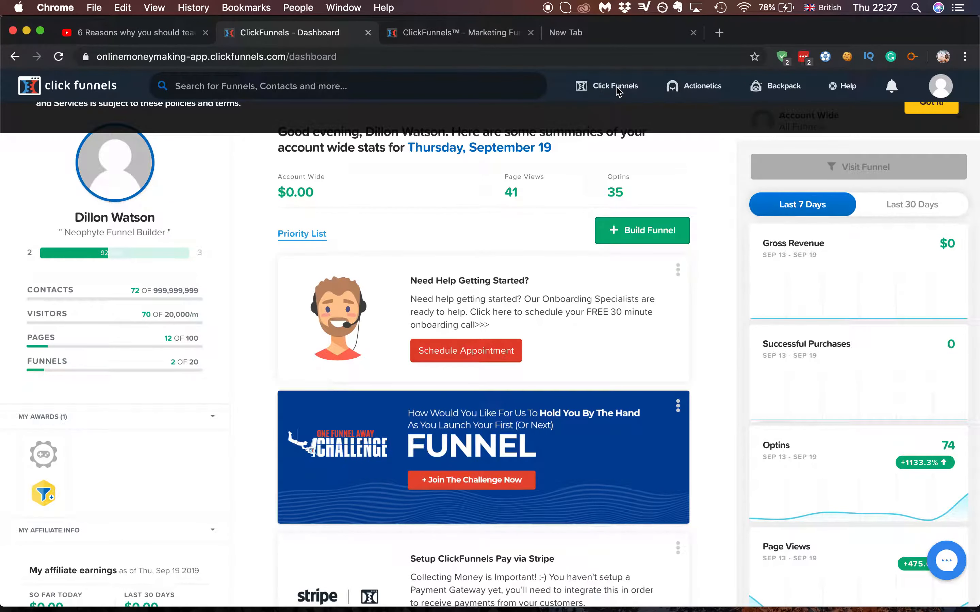
# - Show the All Funnels list with Franks Value Affiliate (Share) and Facebook Test
pyautogui.click(601, 115)
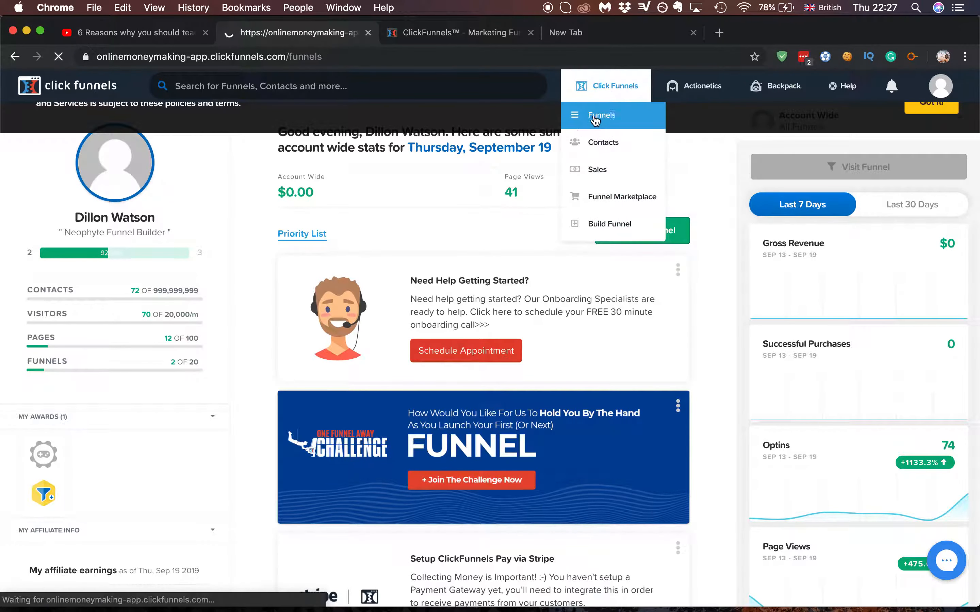
pyautogui.click(601, 115)
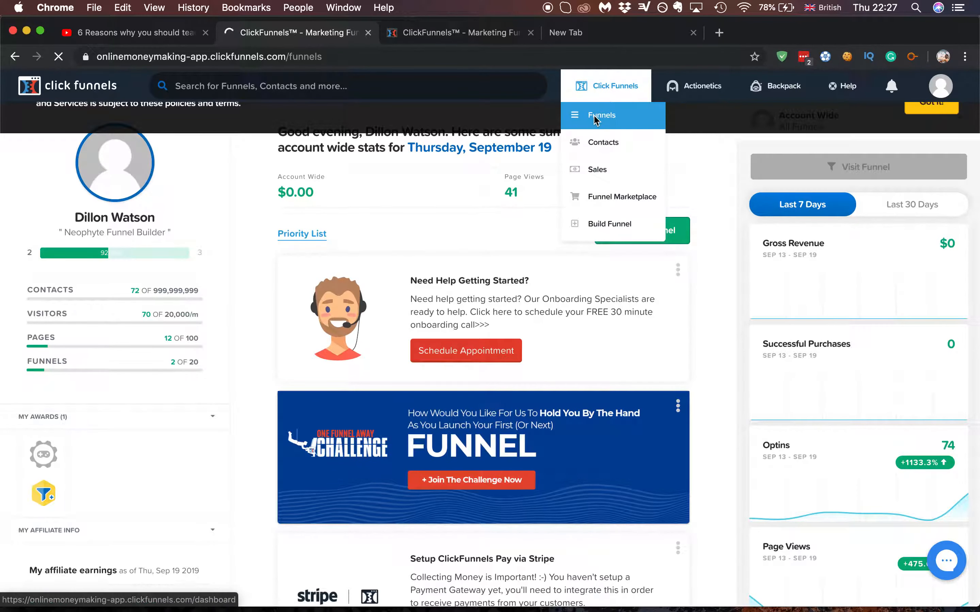
pyautogui.click(601, 115)
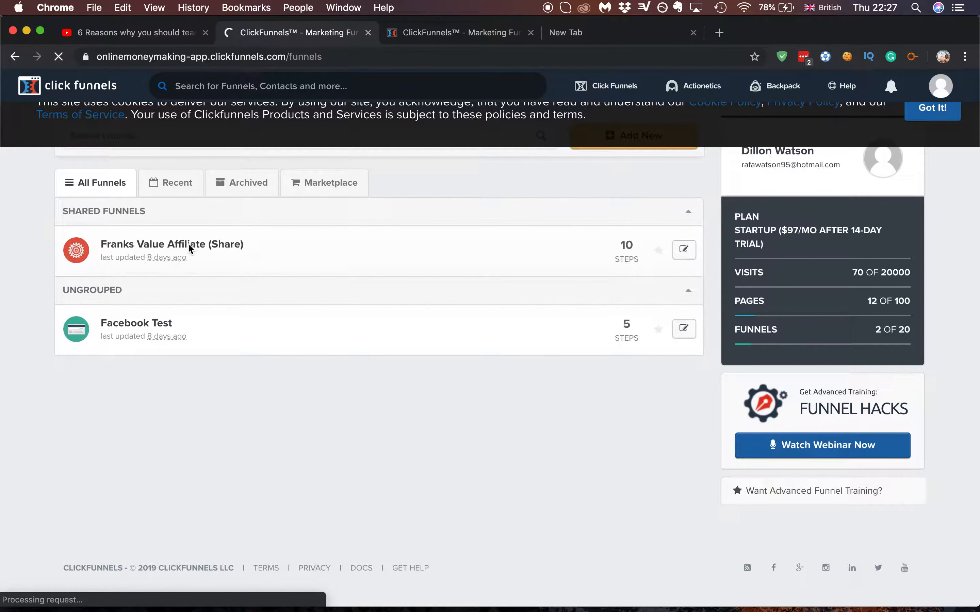
# - Open the Franks Value Affiliate (Share) funnel to its Optin step overview
pyautogui.click(171, 244)
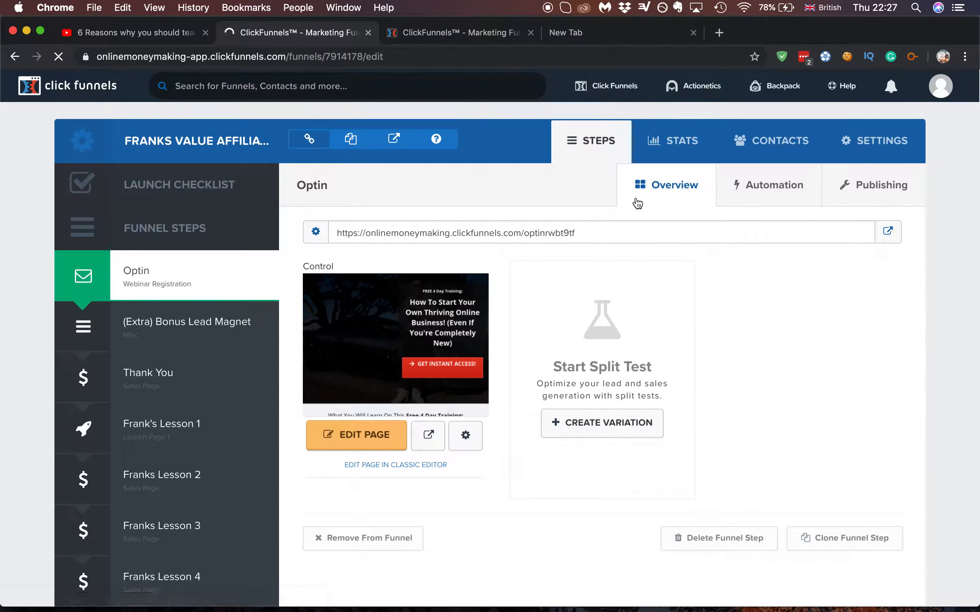
# - Show the Franks Value Affiliate funnel settings to generate its share URL
pyautogui.click(875, 141)
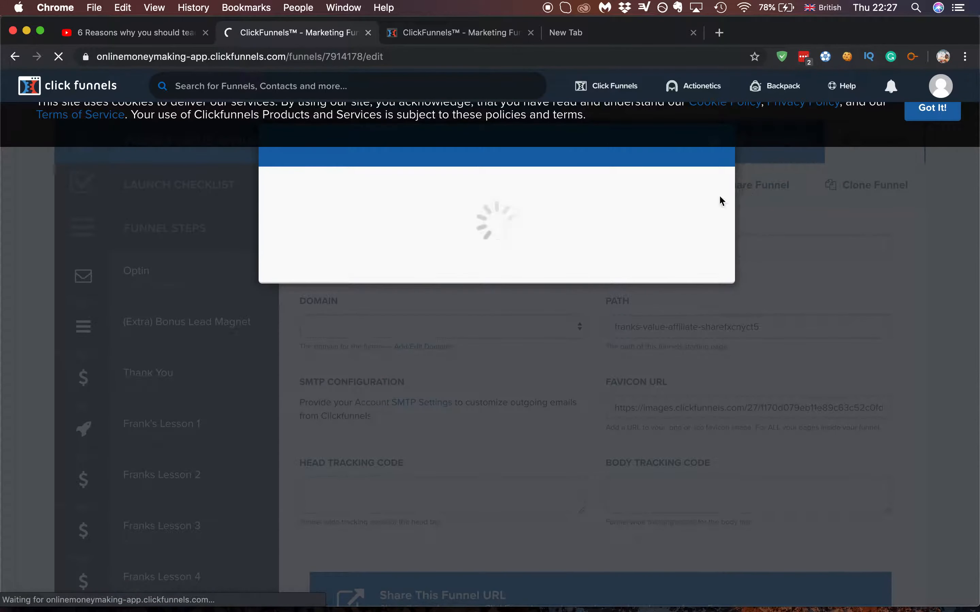
pyautogui.moveTo(532, 253)
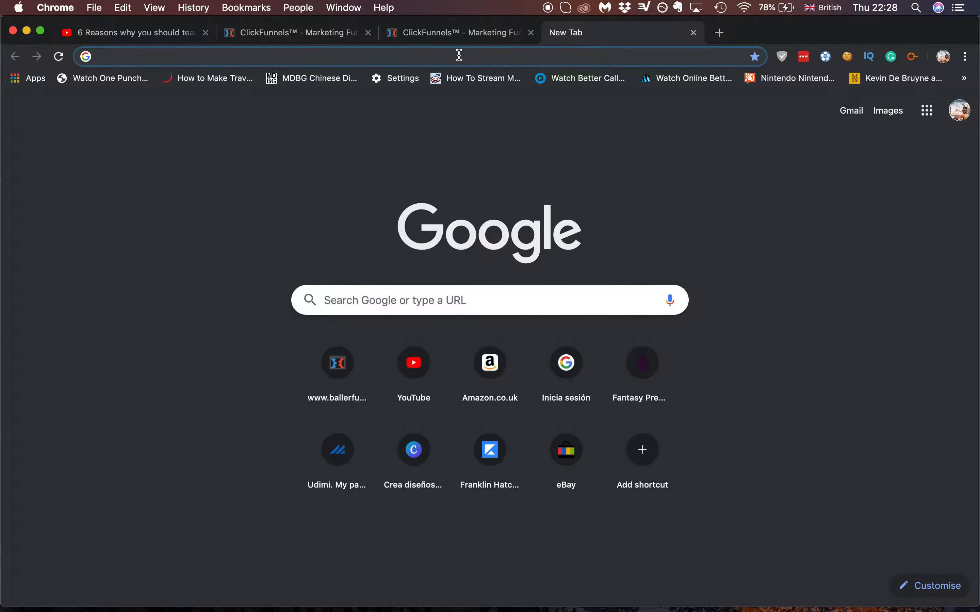
# - Load the share URL app.clickfunnels.com/funnels/7914178/share/wrefpizr0jrwp67c in the new tab
pyautogui.write('https://app.clickfunnels.com/funnels/7914178/share/wrefpizr0jrwp67c')
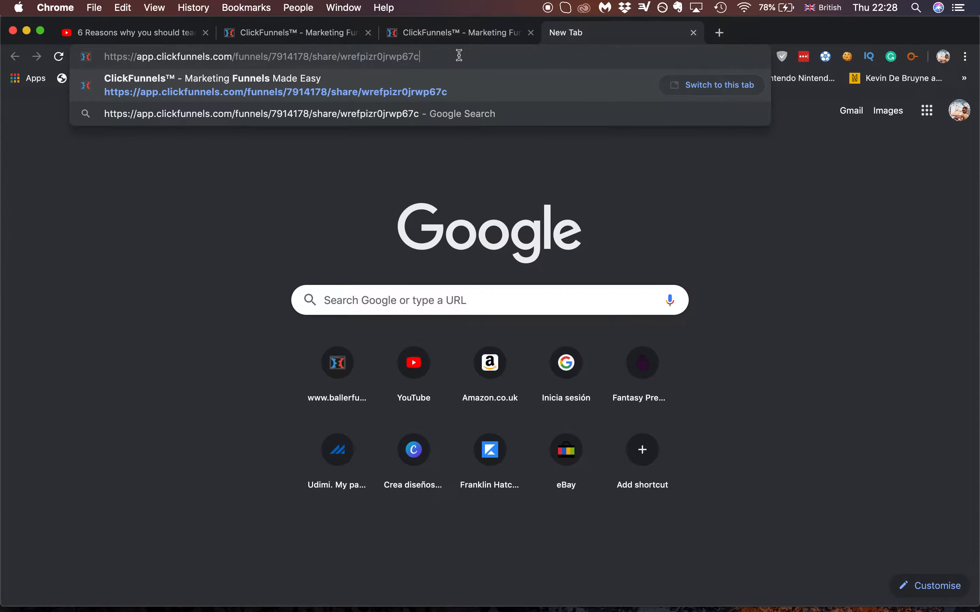
pyautogui.press('Enter')
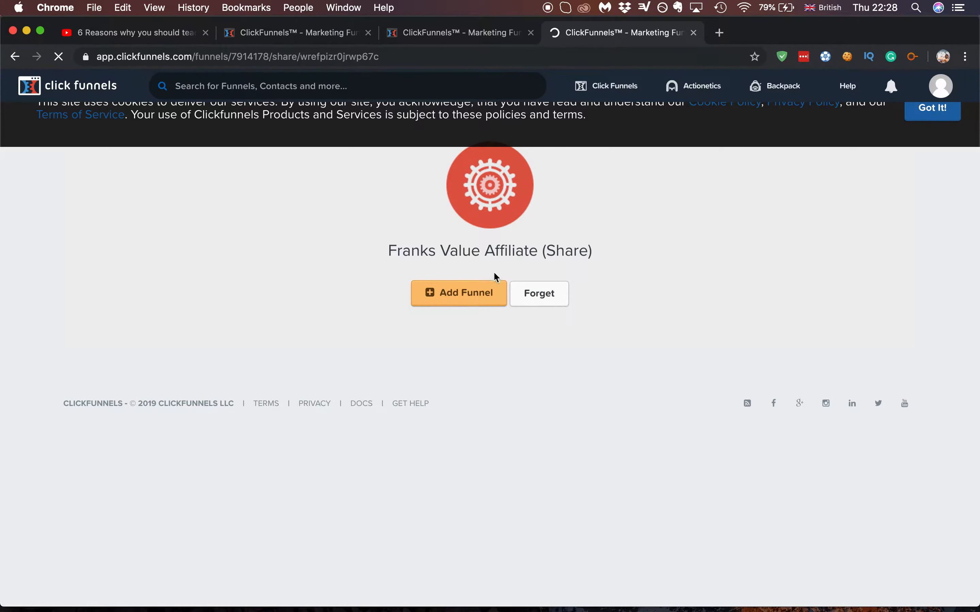
# - Add Franks Value Affiliate (Share) to this account, queuing it for cloning
pyautogui.click(459, 293)
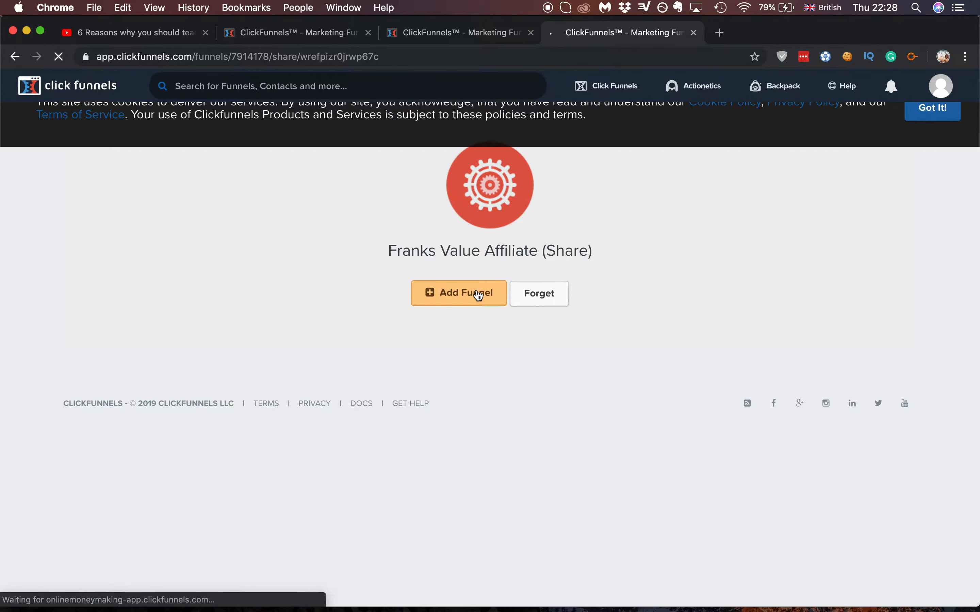
pyautogui.click(458, 294)
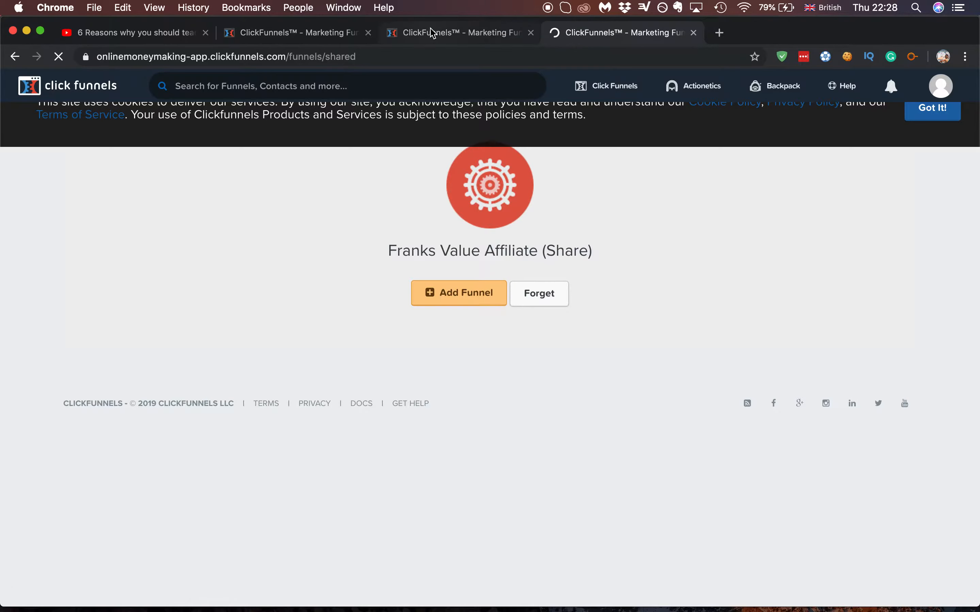
pyautogui.click(458, 294)
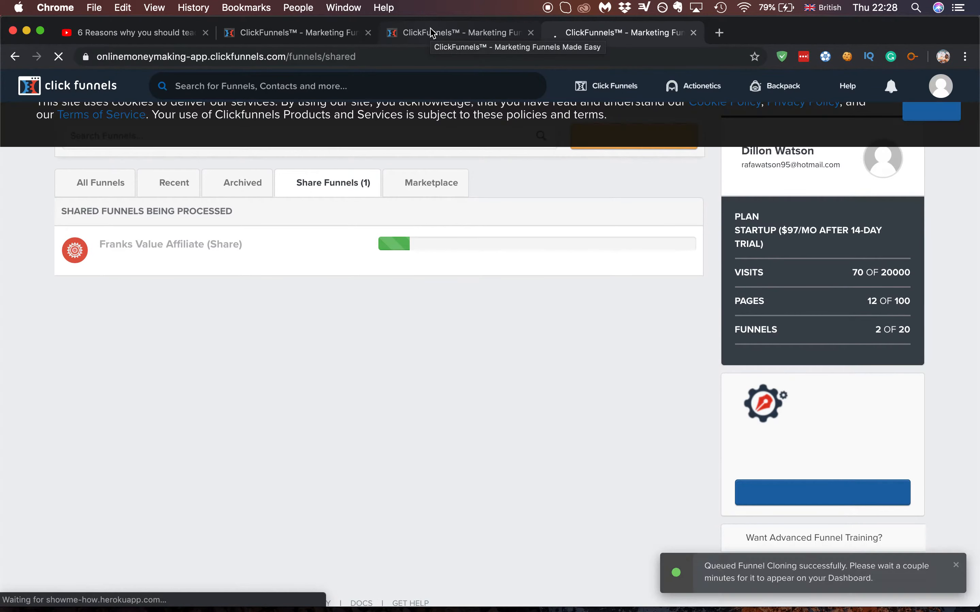